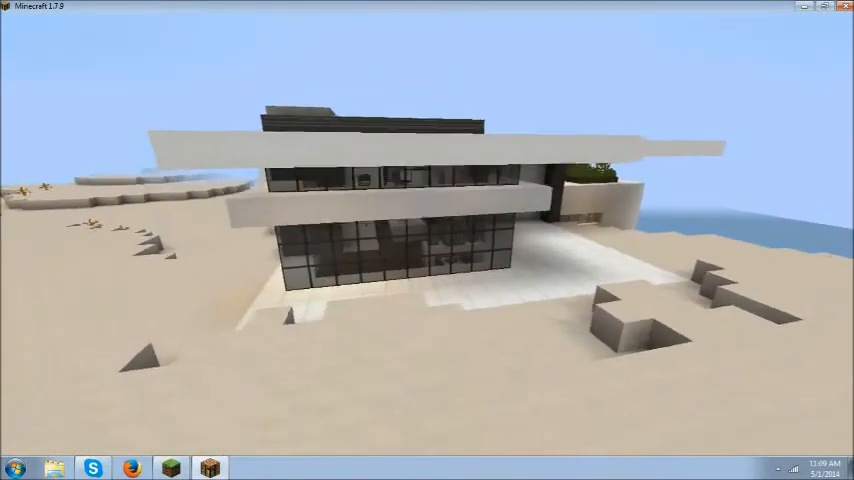
{"action": "mouse_move", "coordinate": [428, 240]}
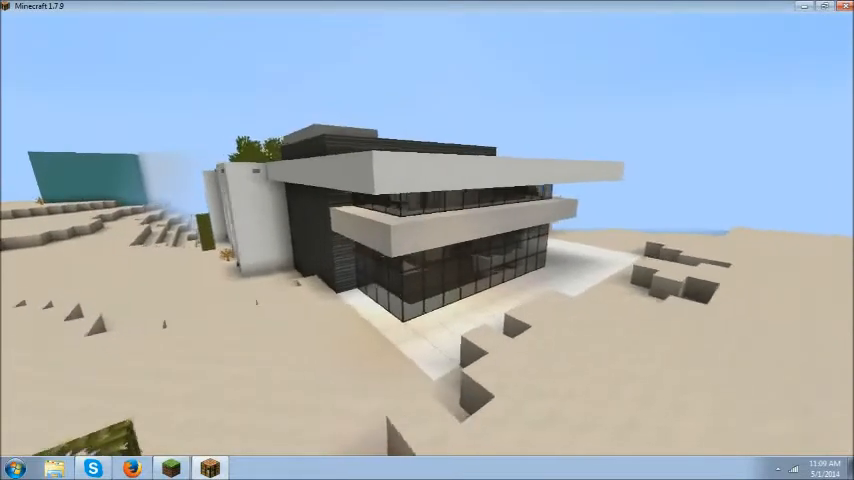
{"action": "mouse_move", "coordinate": [428, 240]}
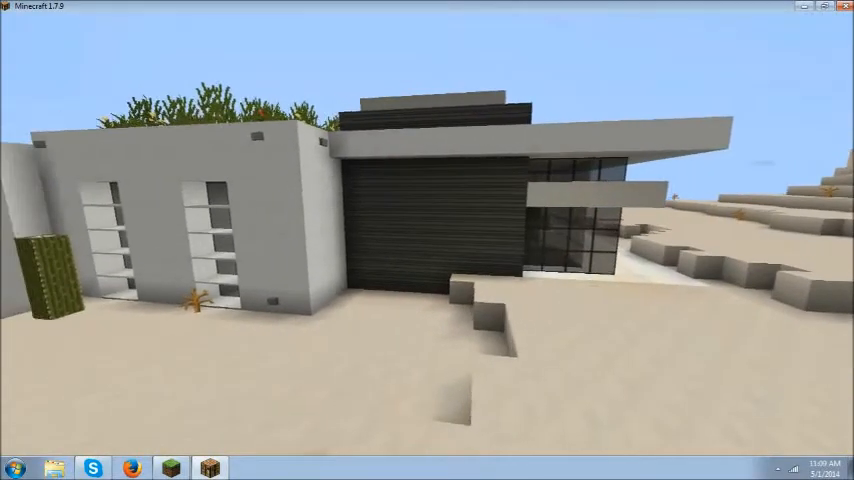
{"action": "mouse_move", "coordinate": [428, 240]}
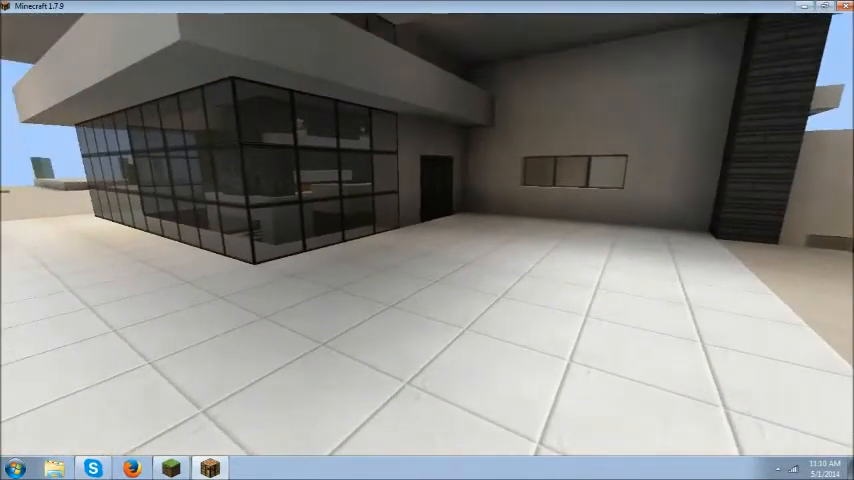
{"action": "mouse_move", "coordinate": [428, 240]}
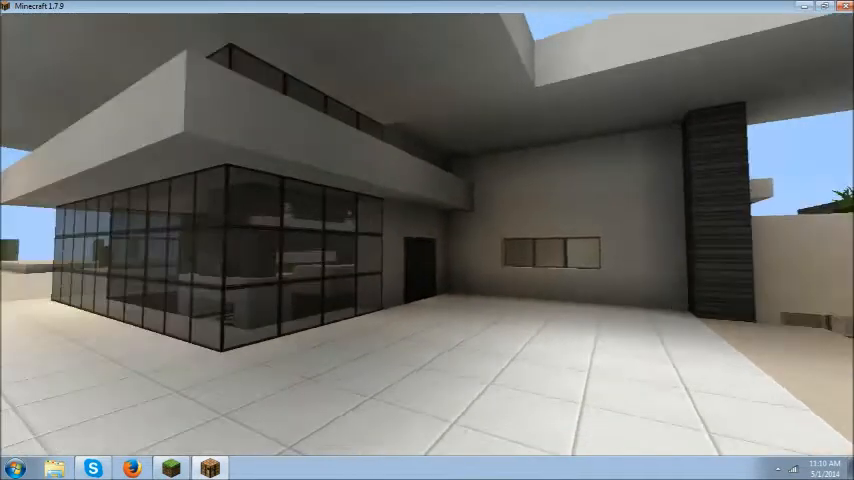
{"action": "mouse_move", "coordinate": [428, 240]}
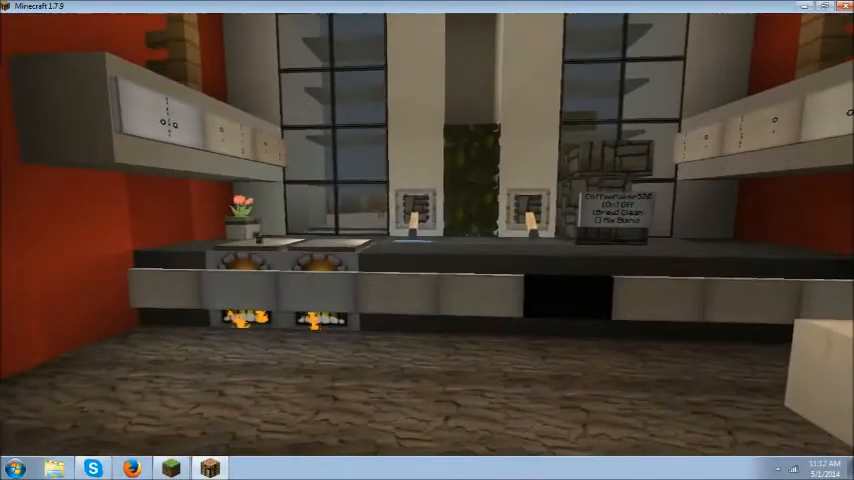
{"action": "mouse_move", "coordinate": [428, 240]}
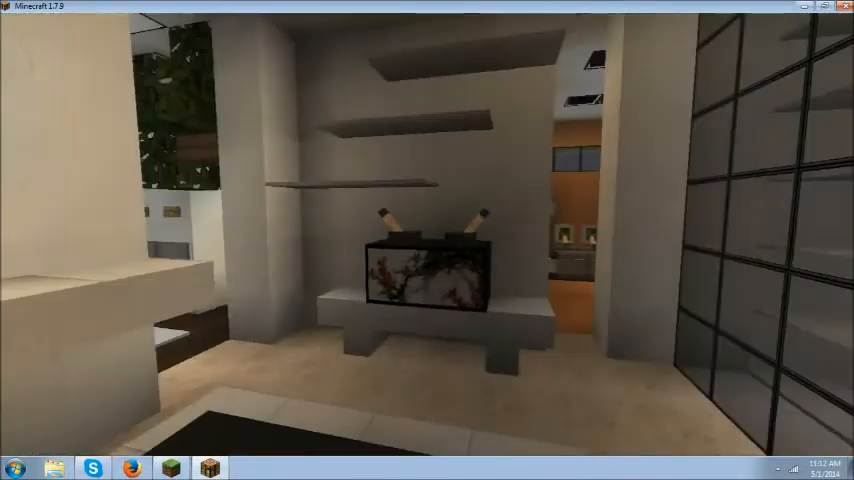
{"action": "mouse_move", "coordinate": [428, 240]}
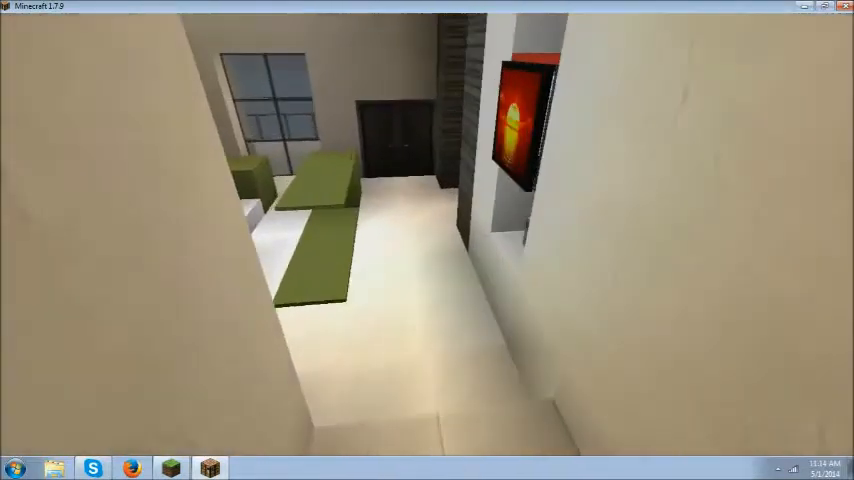
{"action": "mouse_move", "coordinate": [428, 240]}
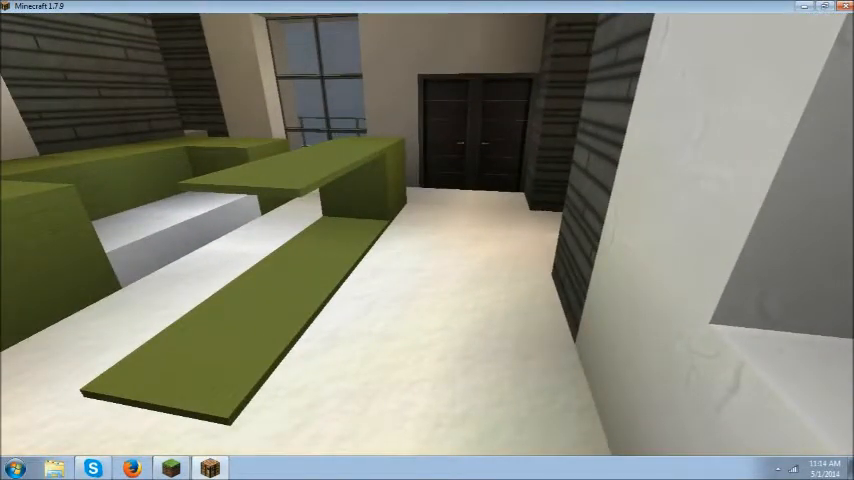
{"action": "mouse_move", "coordinate": [428, 240]}
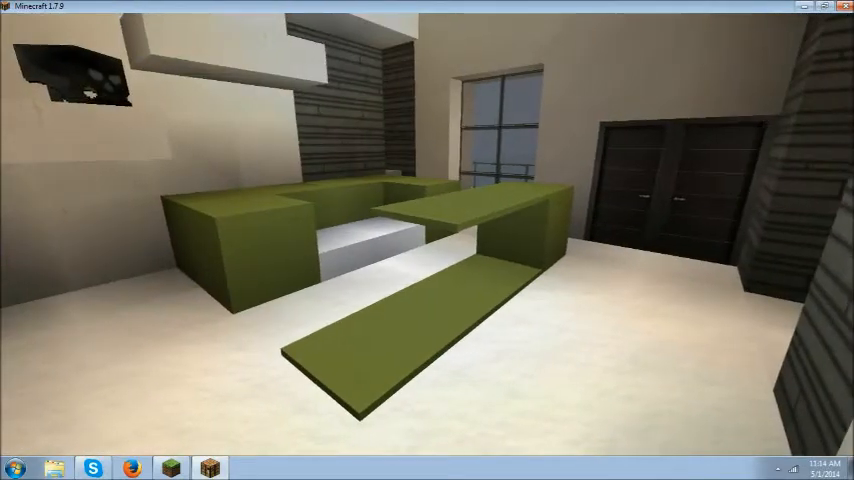
{"action": "mouse_move", "coordinate": [428, 240]}
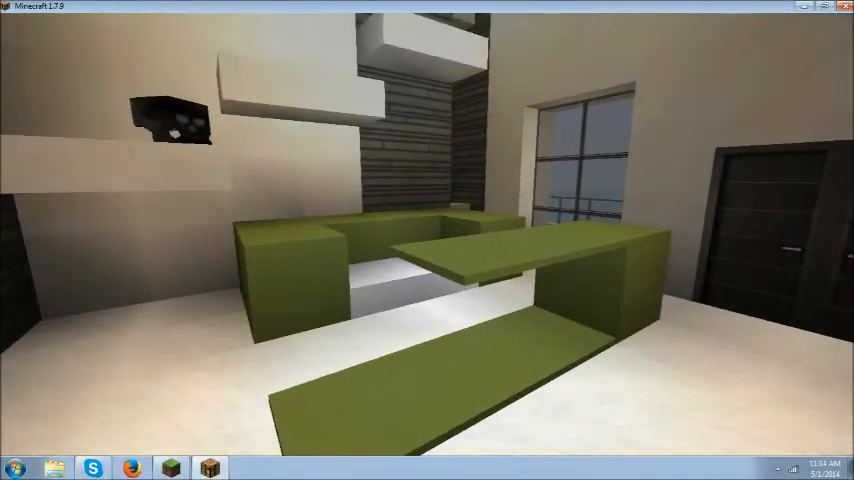
{"action": "mouse_move", "coordinate": [428, 240]}
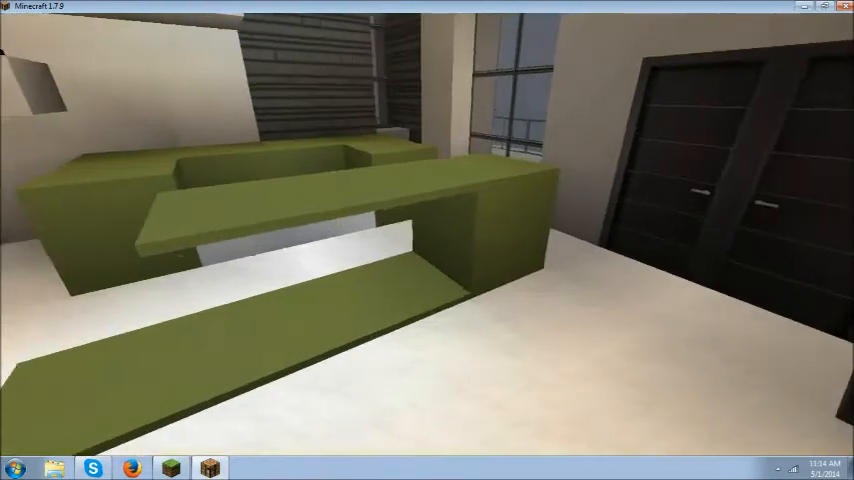
{"action": "mouse_move", "coordinate": [428, 240]}
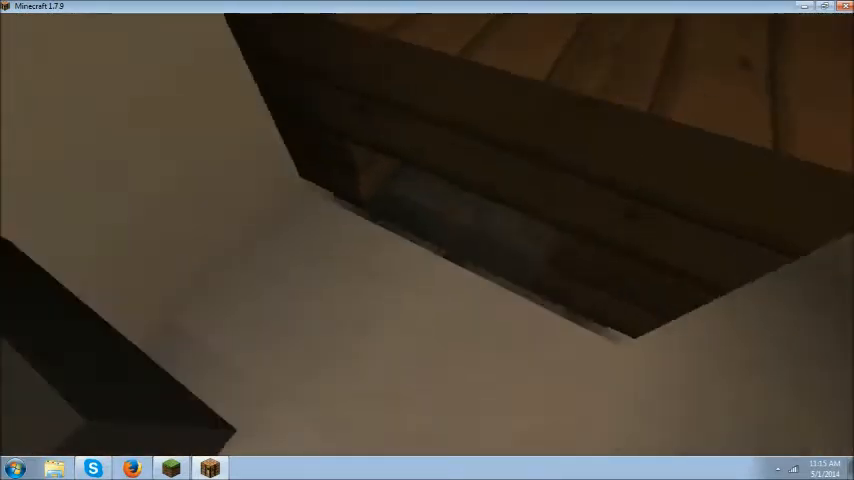
{"action": "mouse_move", "coordinate": [428, 240]}
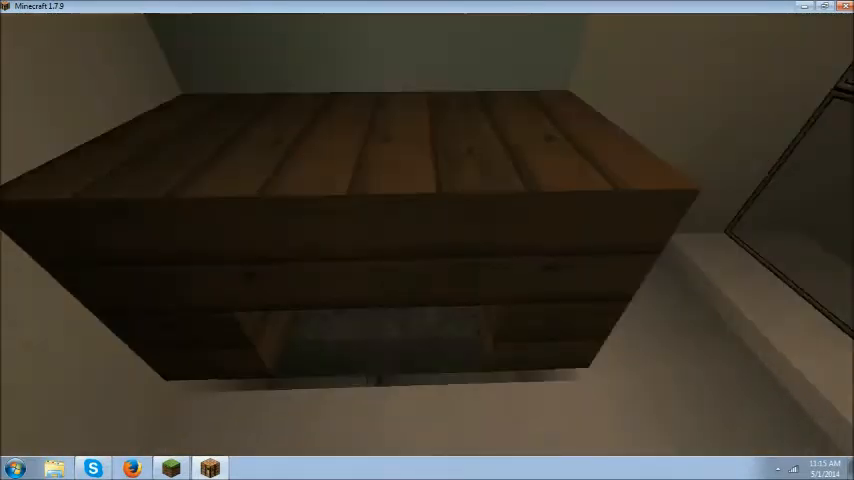